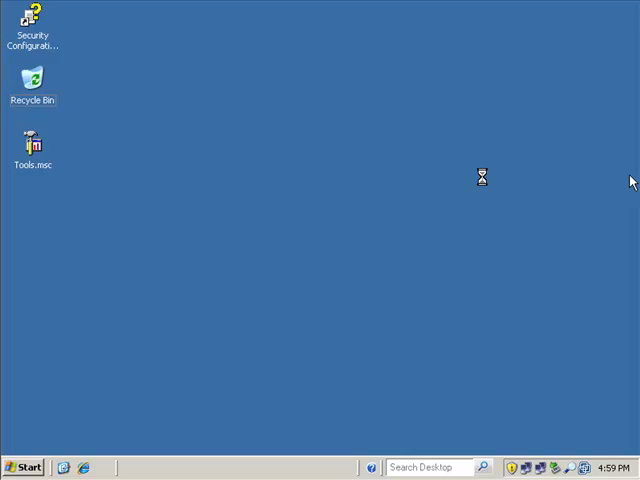
{"action": "mouse_move", "coordinate": [33, 467]}
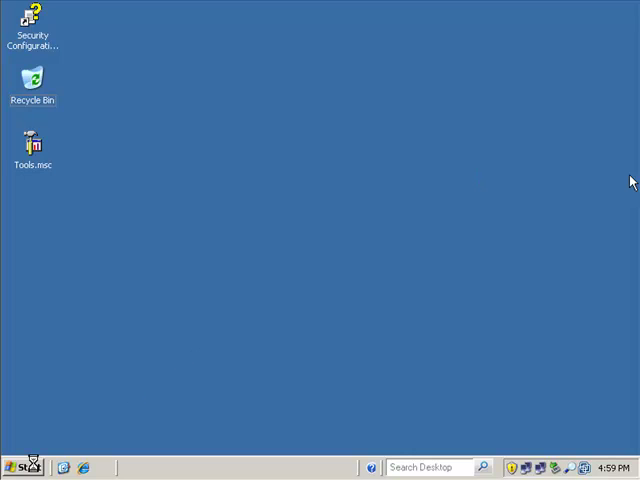
Launch Computer Management from My Computer's Manage option in the Start menu.
{"action": "left_click", "coordinate": [20, 467]}
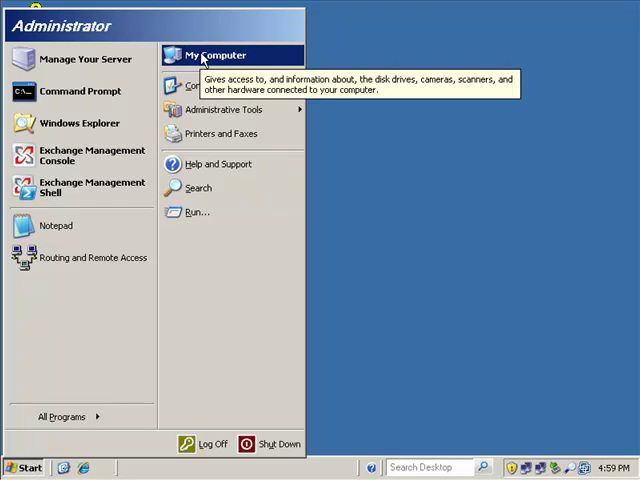
{"action": "right_click", "coordinate": [215, 55]}
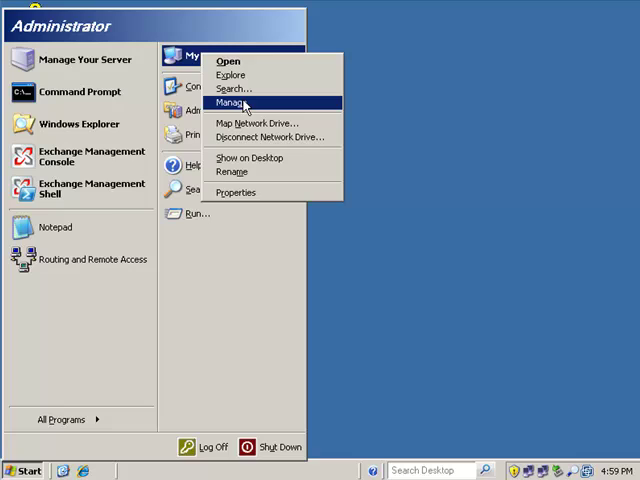
{"action": "left_click", "coordinate": [230, 103]}
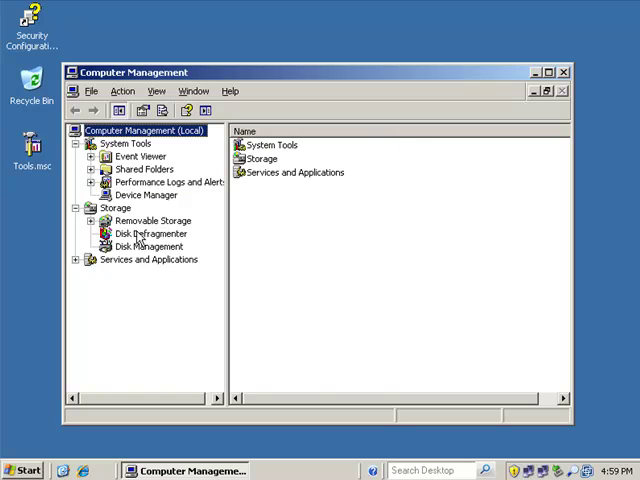
Run the Initialize and Convert Disk Wizard with Disk 1 and Disk 2 checked for both initialization and dynamic conversion.
{"action": "left_click", "coordinate": [148, 246]}
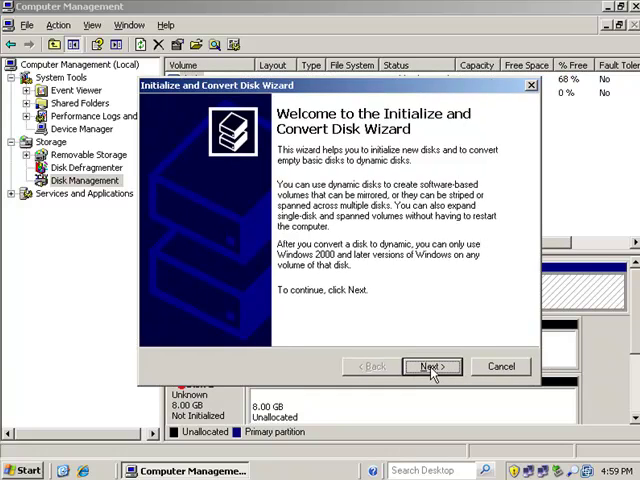
{"action": "left_click", "coordinate": [430, 366]}
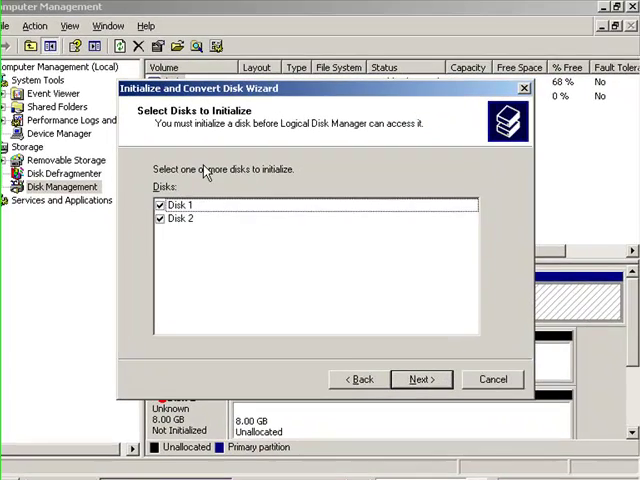
{"action": "mouse_move", "coordinate": [340, 185]}
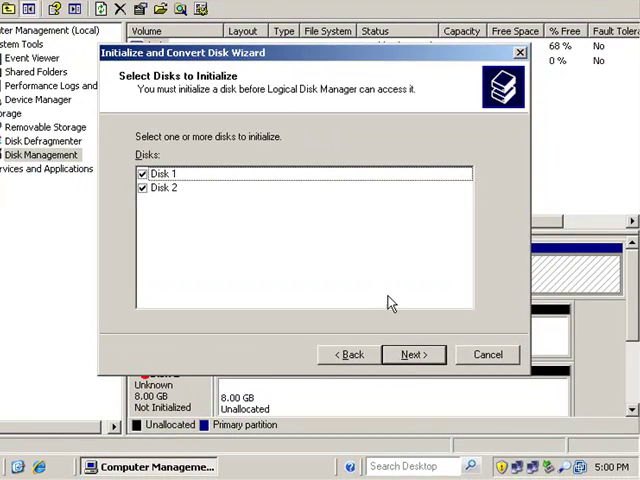
{"action": "left_click", "coordinate": [413, 354]}
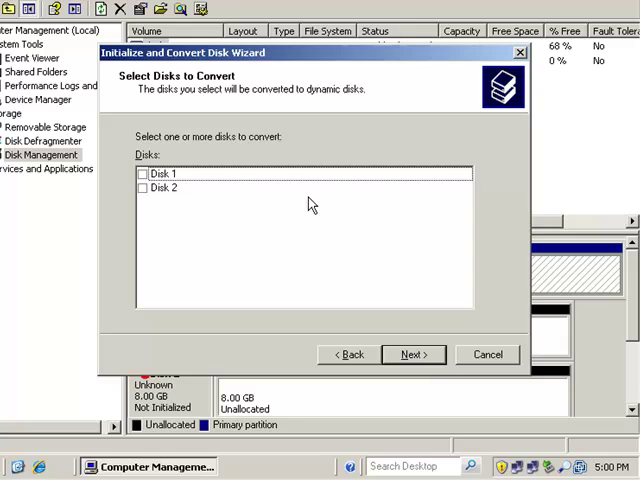
{"action": "left_click", "coordinate": [142, 173]}
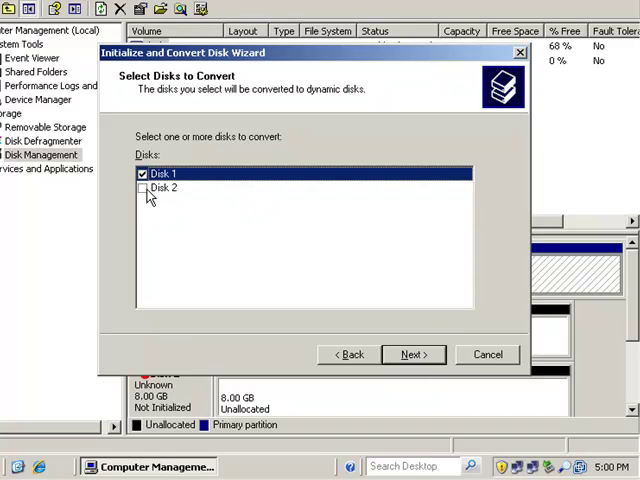
{"action": "left_click", "coordinate": [142, 188]}
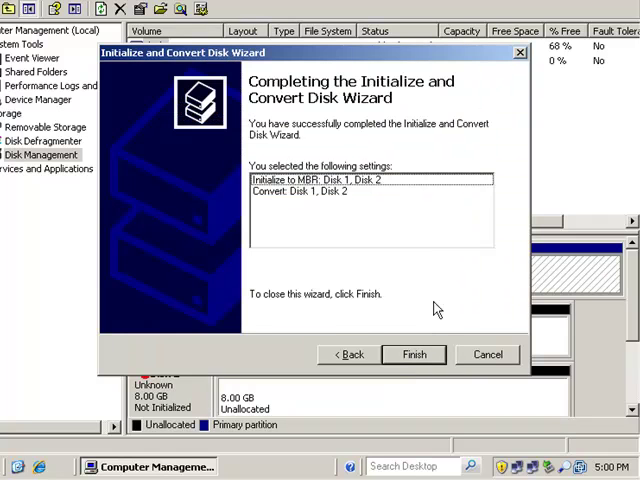
{"action": "left_click", "coordinate": [413, 354]}
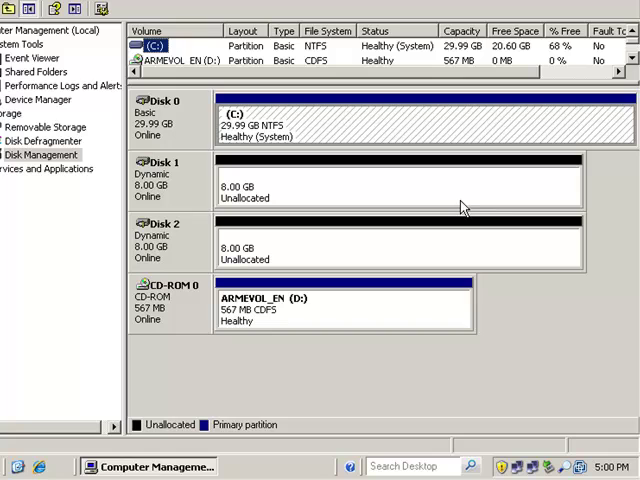
{"action": "mouse_move", "coordinate": [307, 222]}
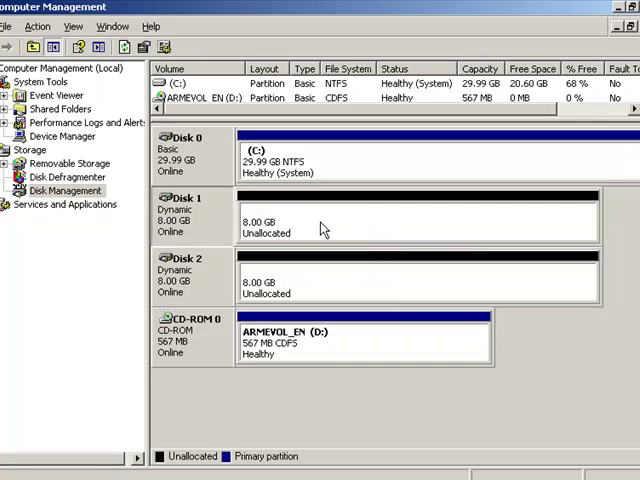
{"action": "mouse_move", "coordinate": [314, 234]}
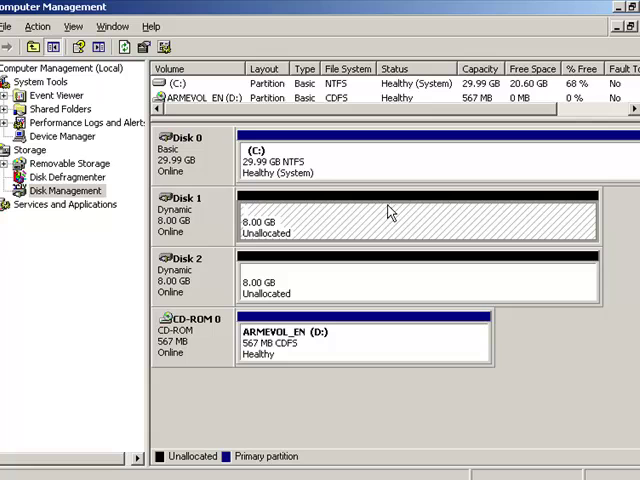
{"action": "mouse_move", "coordinate": [387, 229]}
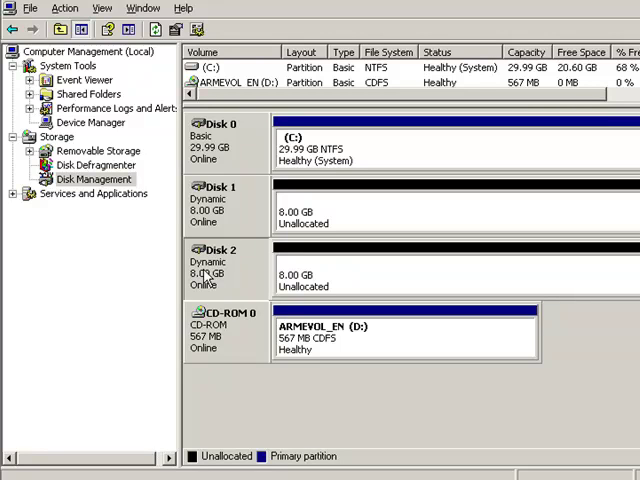
{"action": "mouse_move", "coordinate": [207, 278]}
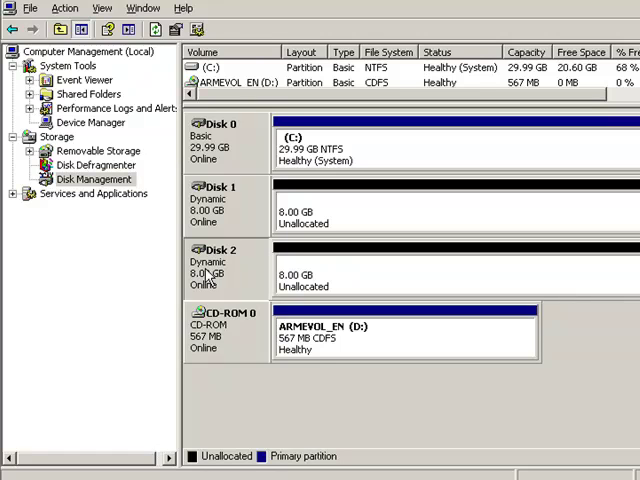
{"action": "mouse_move", "coordinate": [230, 198]}
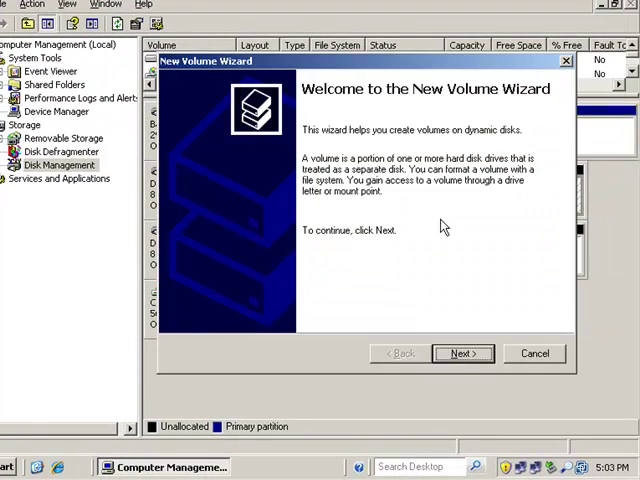
Choose a simple volume using all of Disk 1's space with no drive letter or path.
{"action": "left_click", "coordinate": [462, 353]}
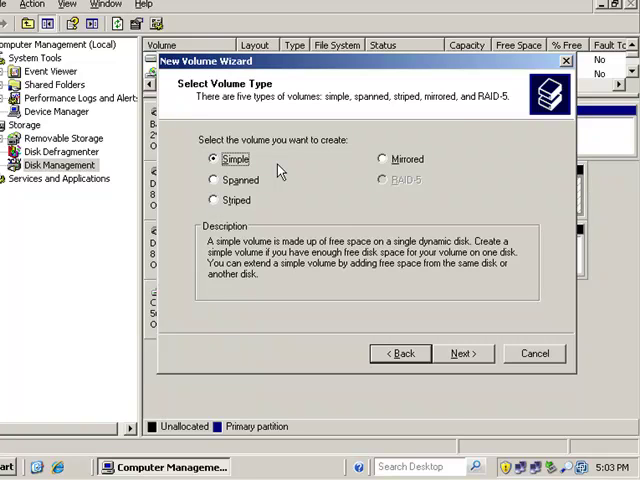
{"action": "left_click", "coordinate": [463, 353]}
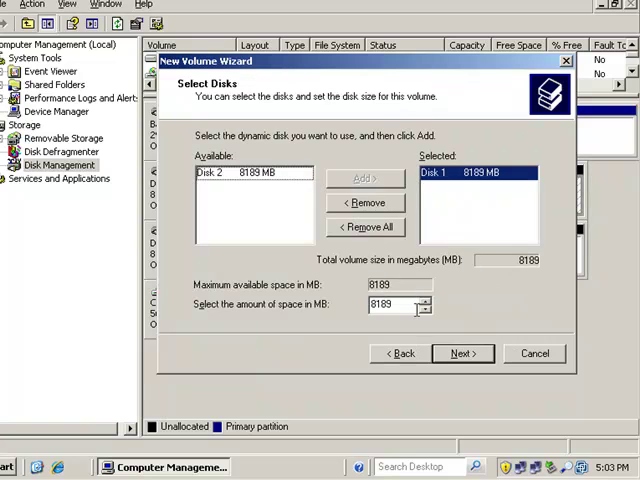
{"action": "left_click", "coordinate": [462, 353]}
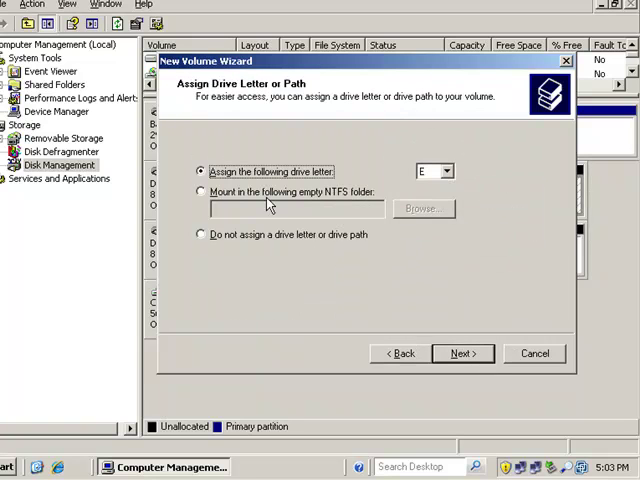
{"action": "left_click", "coordinate": [202, 234]}
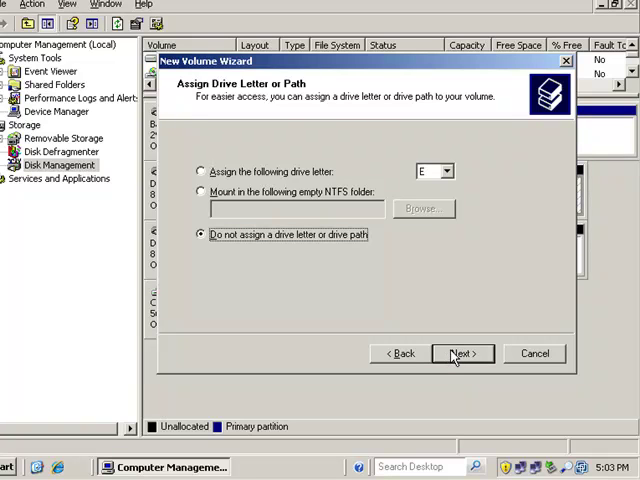
{"action": "left_click", "coordinate": [461, 353]}
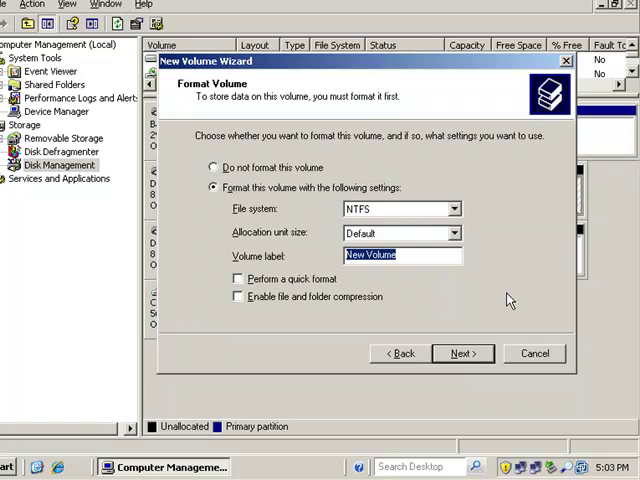
Label the volume 'Storage Group 3', enable quick NTFS format and finish creating it.
{"action": "type", "text": "Storage"}
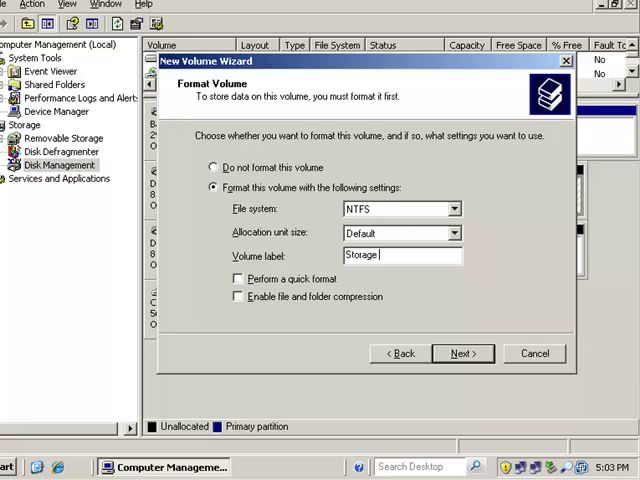
{"action": "type", "text": "Group 3"}
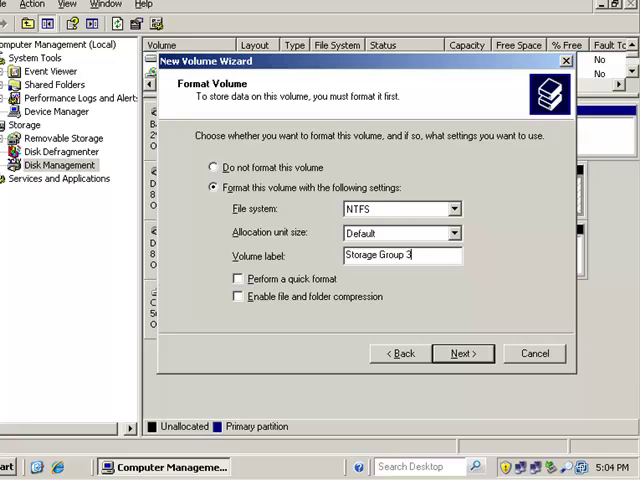
{"action": "mouse_move", "coordinate": [437, 307]}
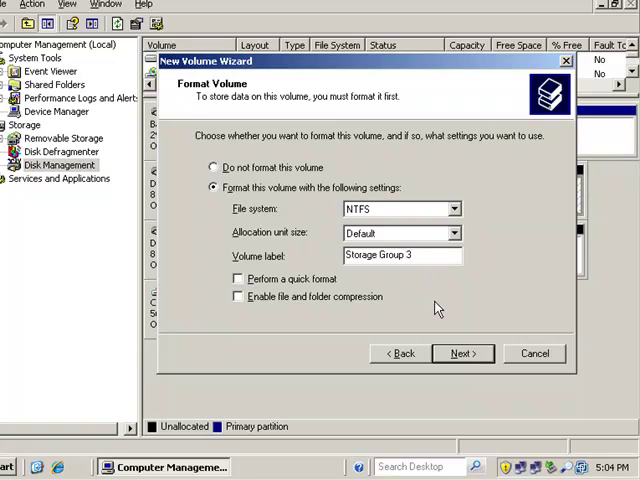
{"action": "left_click", "coordinate": [238, 279]}
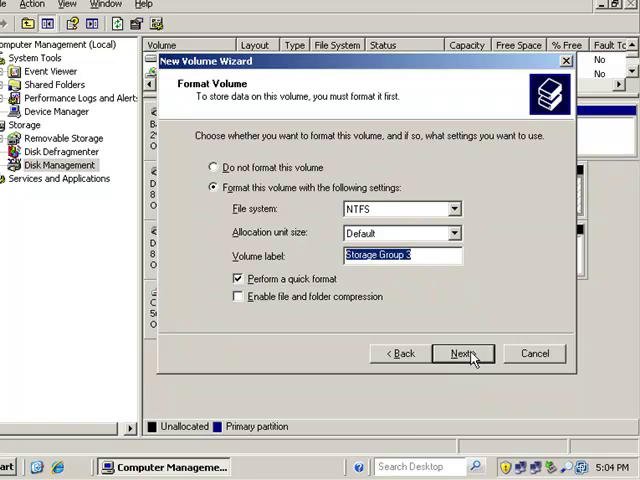
{"action": "left_click", "coordinate": [463, 353]}
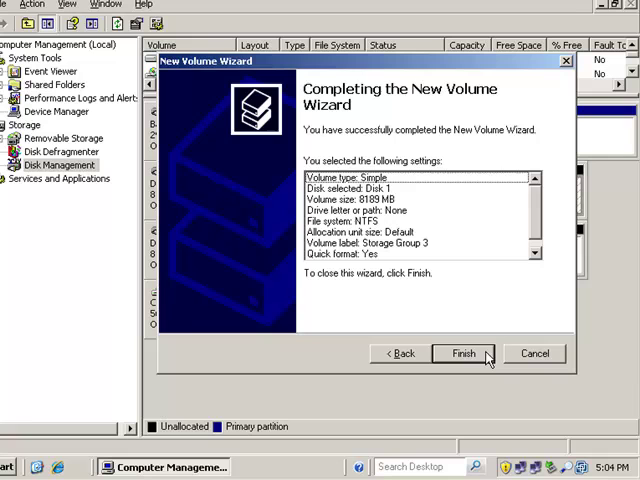
{"action": "left_click", "coordinate": [463, 353]}
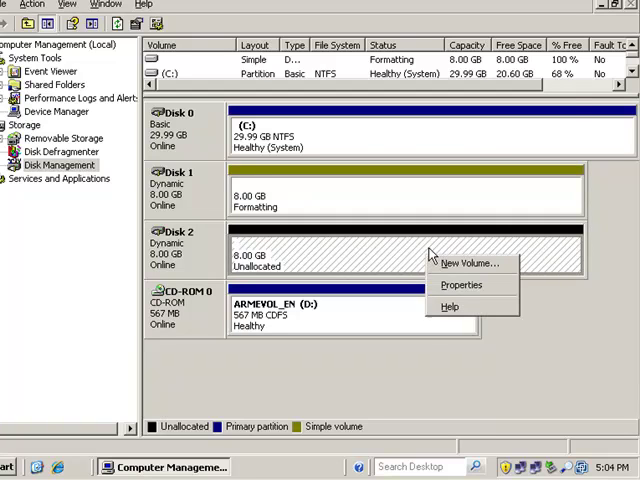
Start a new simple volume on Disk 2's unallocated space with no drive letter or path.
{"action": "left_click", "coordinate": [463, 263]}
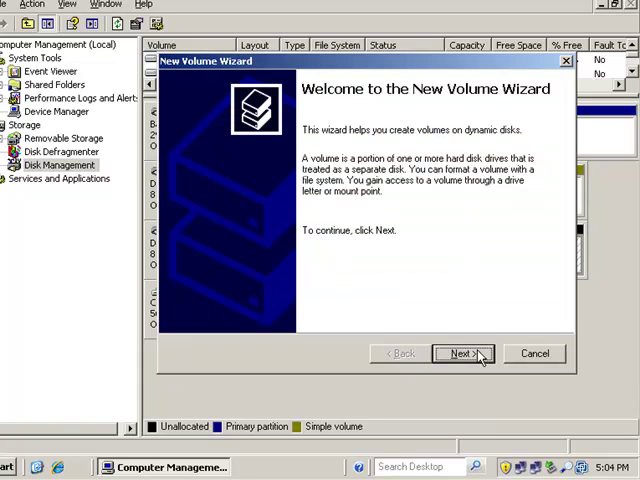
{"action": "left_click", "coordinate": [461, 353]}
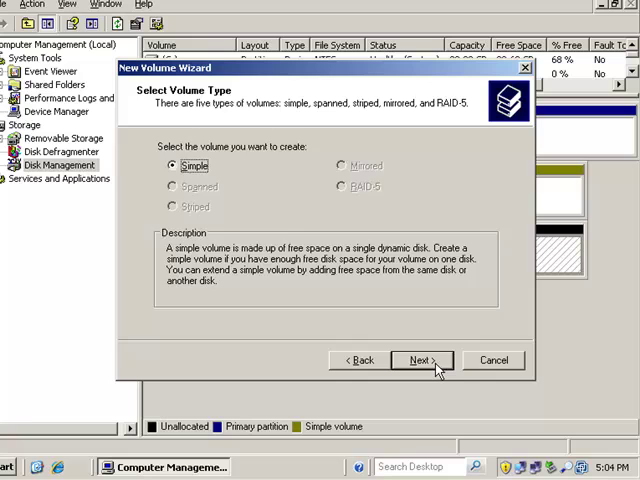
{"action": "left_click", "coordinate": [416, 360]}
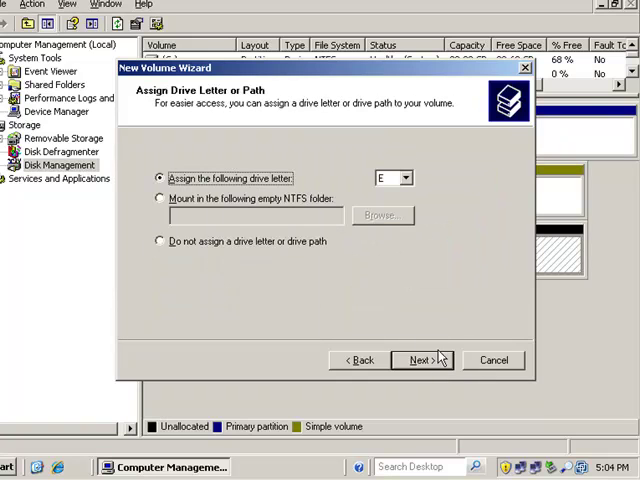
{"action": "left_click", "coordinate": [160, 241]}
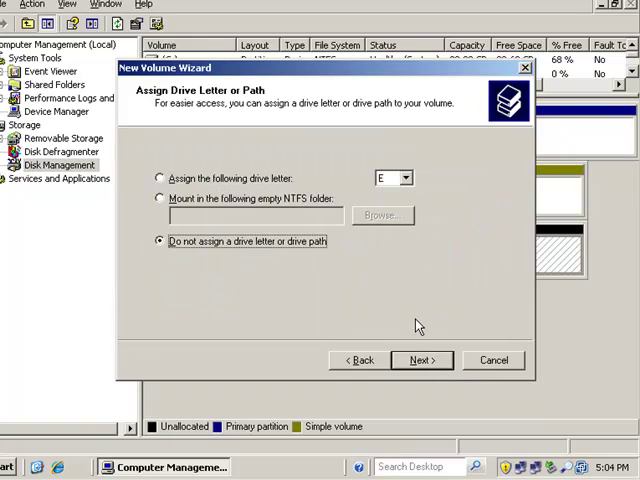
{"action": "mouse_move", "coordinate": [339, 238]}
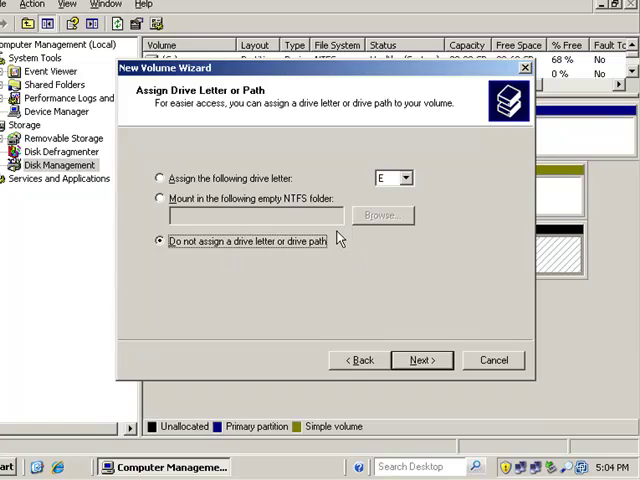
{"action": "mouse_move", "coordinate": [222, 213]}
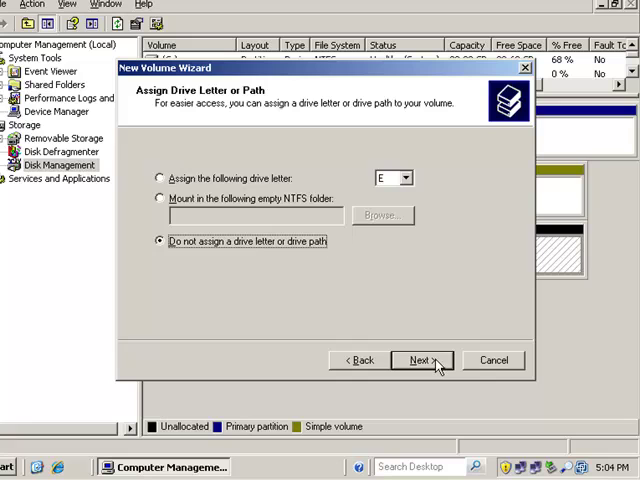
{"action": "left_click", "coordinate": [420, 360]}
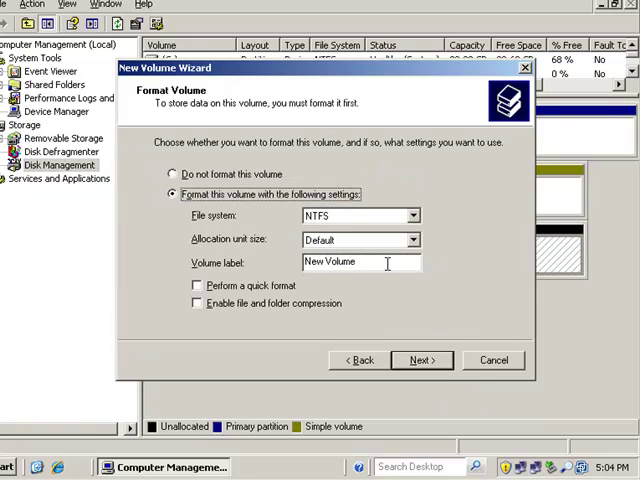
Label it 'LCR Copy of Storage Group 3', enable quick NTFS format and finish creating it.
{"action": "type", "text": "LCR Copy of"}
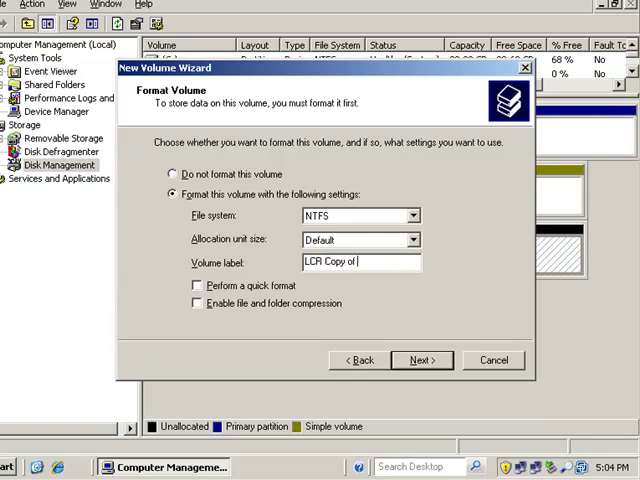
{"action": "type", "text": "Storage Group 3"}
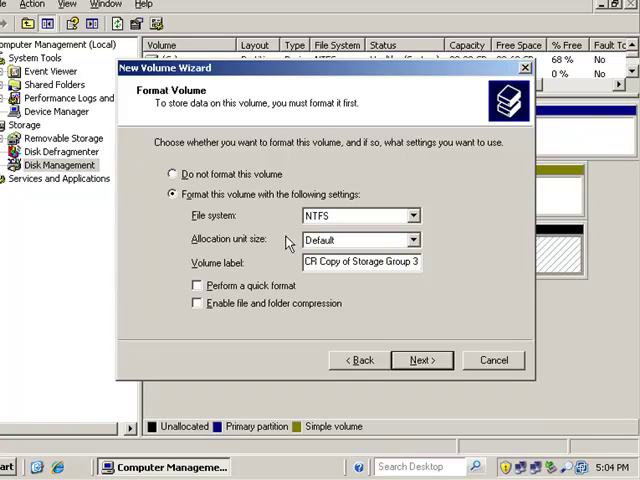
{"action": "left_click", "coordinate": [197, 285]}
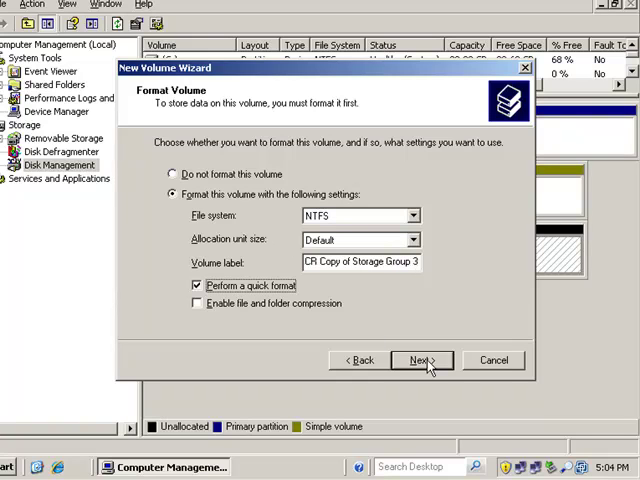
{"action": "left_click", "coordinate": [418, 360]}
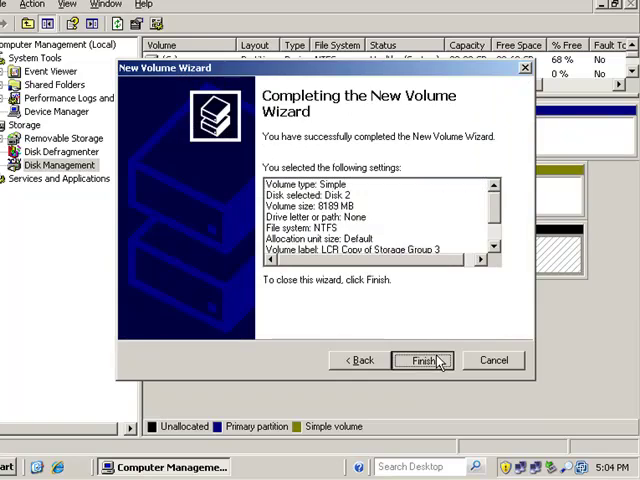
{"action": "left_click", "coordinate": [421, 360]}
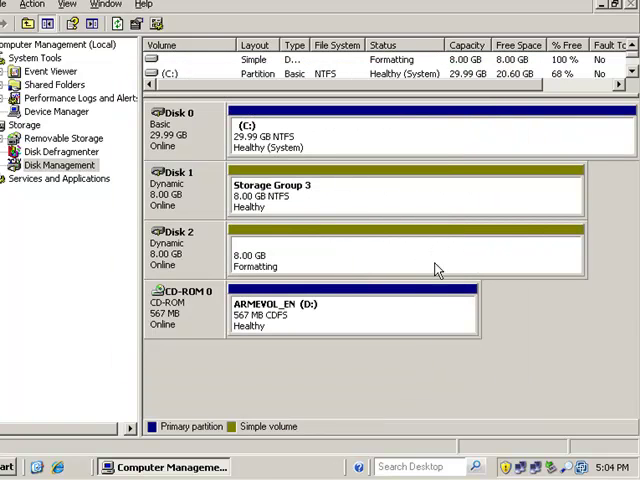
{"action": "mouse_move", "coordinate": [300, 190]}
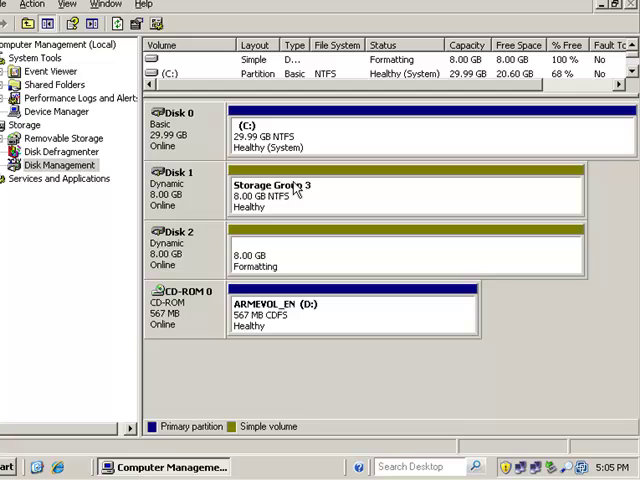
{"action": "mouse_move", "coordinate": [290, 195]}
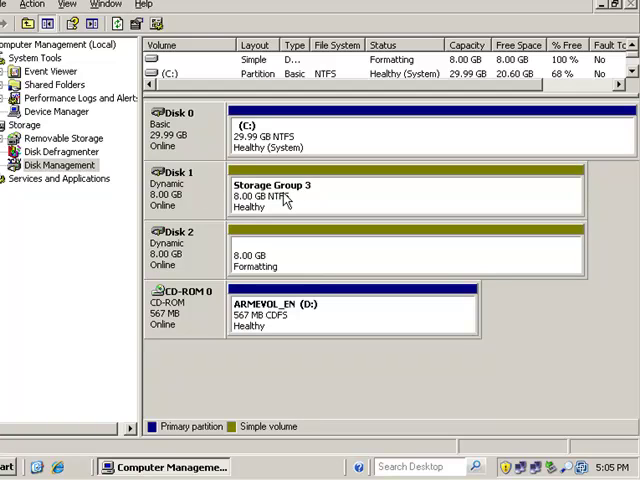
{"action": "mouse_move", "coordinate": [343, 196]}
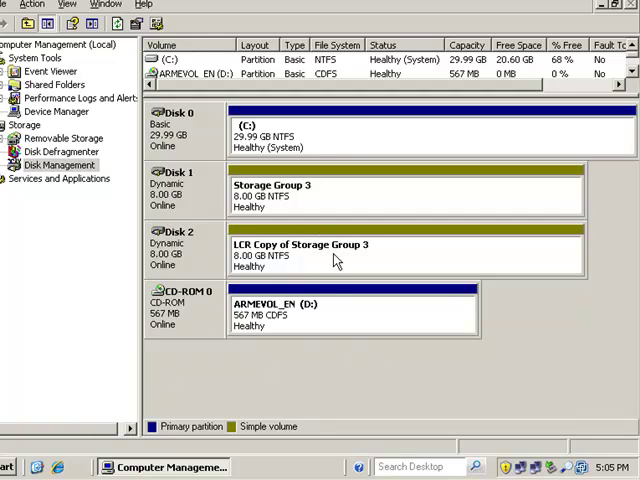
{"action": "mouse_move", "coordinate": [279, 262]}
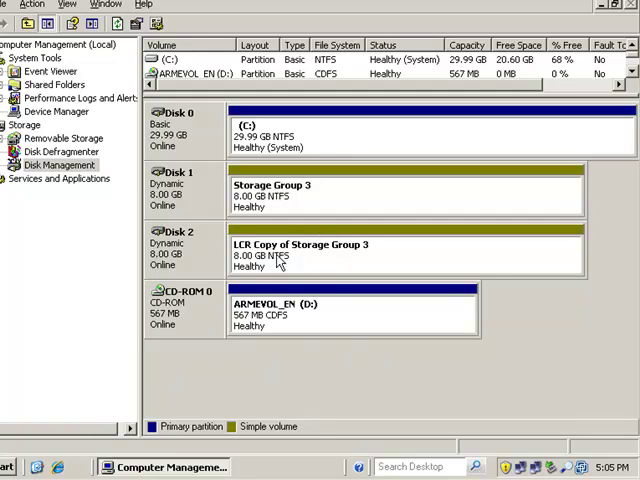
{"action": "mouse_move", "coordinate": [478, 249]}
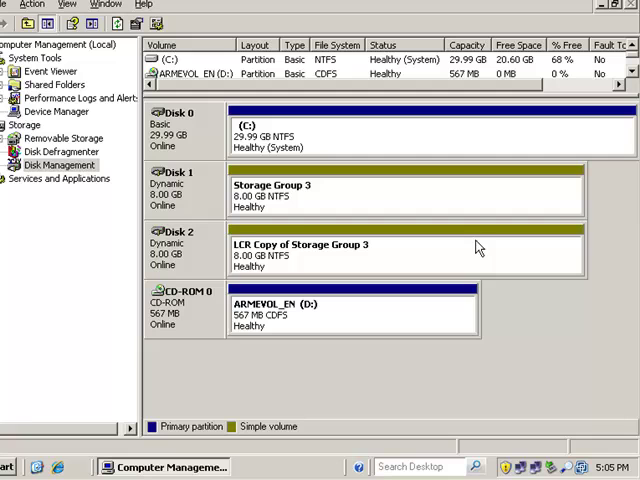